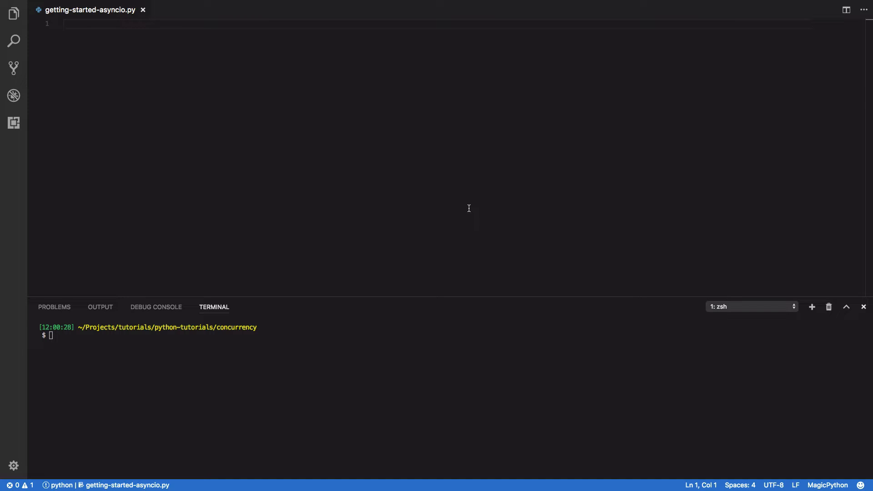
{"action": "mouse_move", "coordinate": [418, 161]}
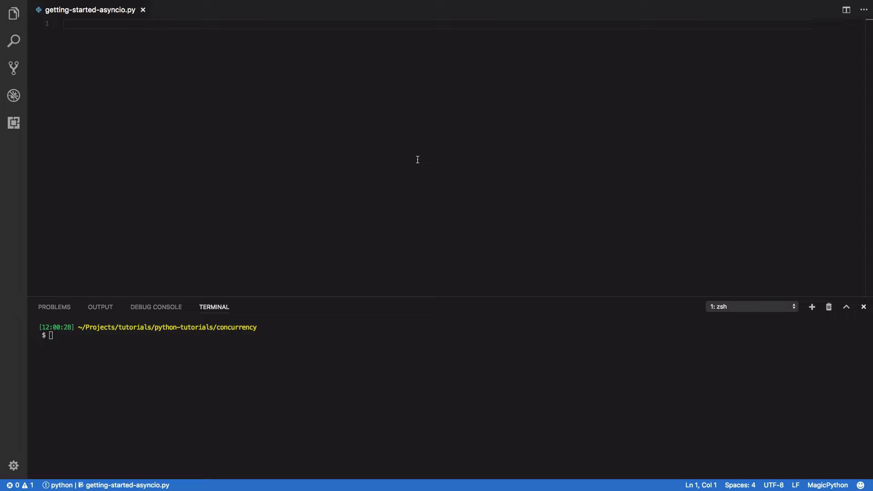
Import asyncio and define async myCoroutine printing 'Simple Coroutine Example'.
{"action": "type", "text": "import"}
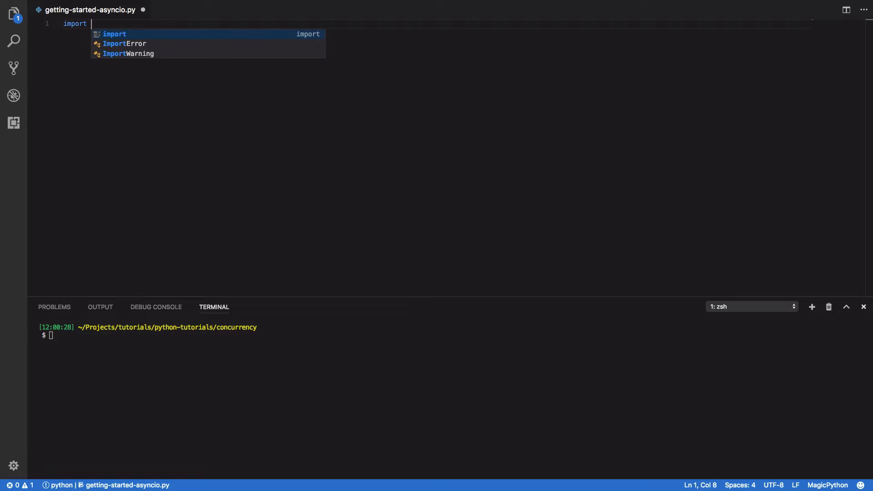
{"action": "type", "text": "asyncio"}
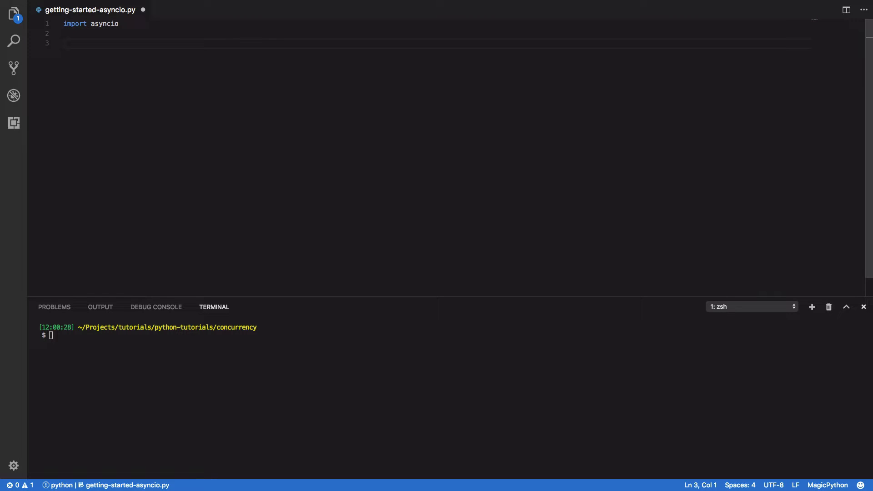
{"action": "type", "text": "async"}
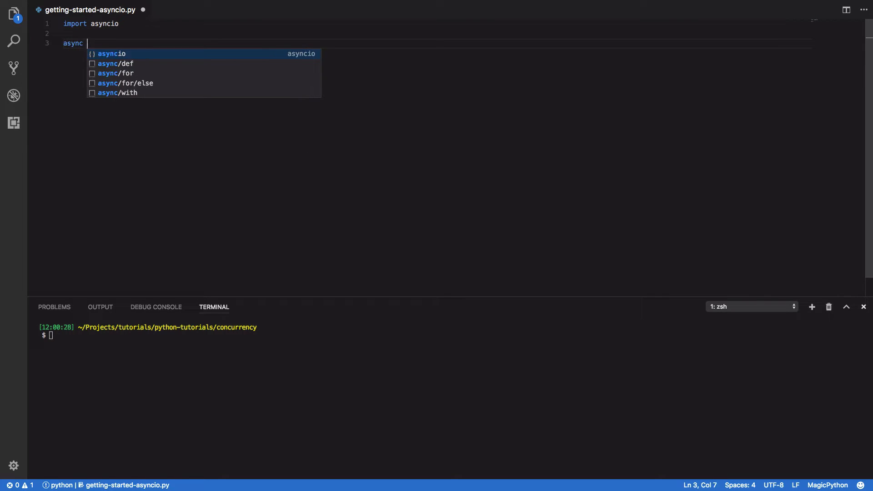
{"action": "type", "text": "def myCourt"}
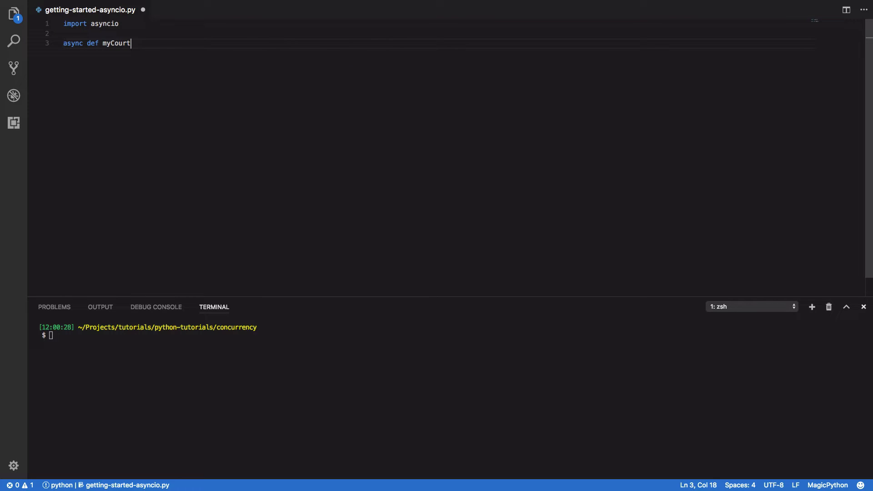
{"action": "key", "text": "Backspace"}
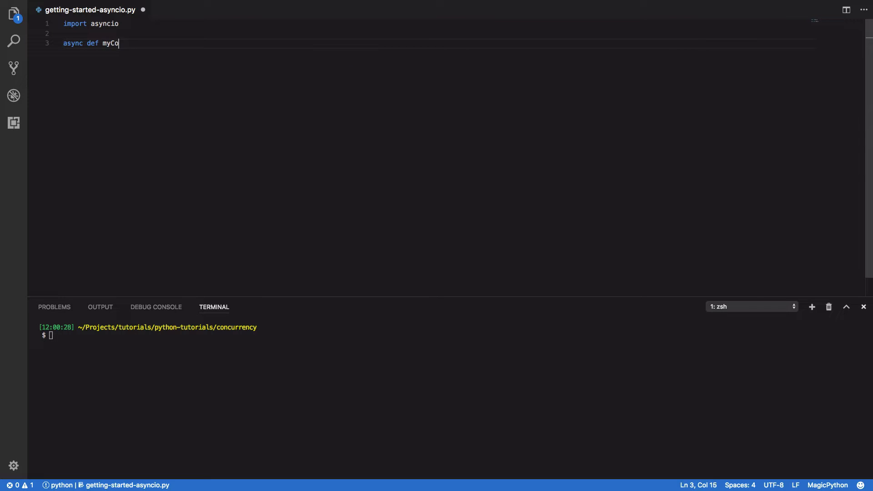
{"action": "type", "text": "routine():"}
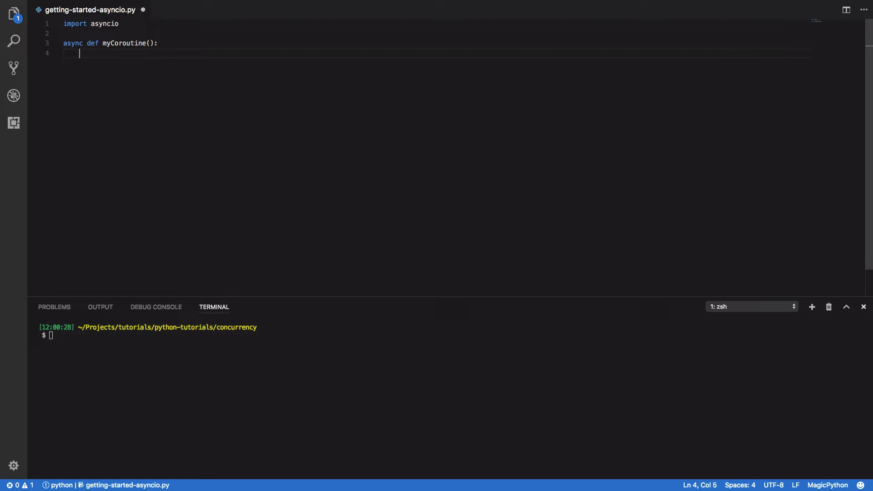
{"action": "type", "text": "print(\"\")"}
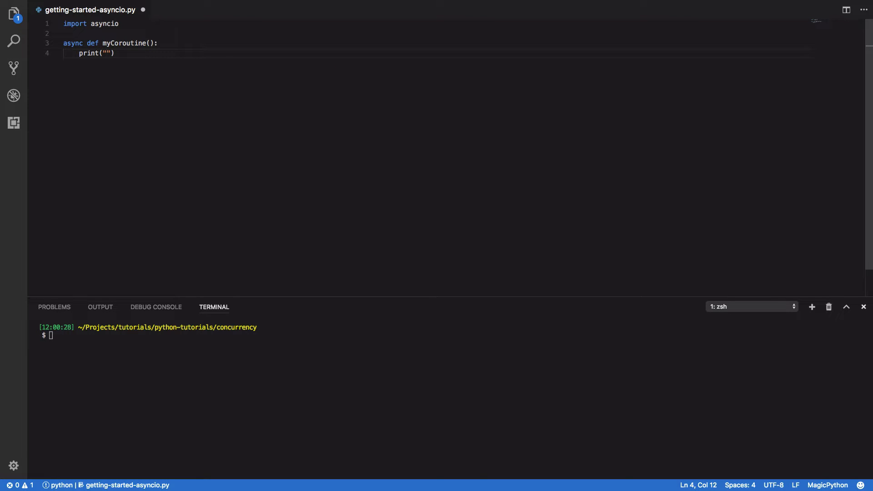
{"action": "type", "text": "Simple Co"}
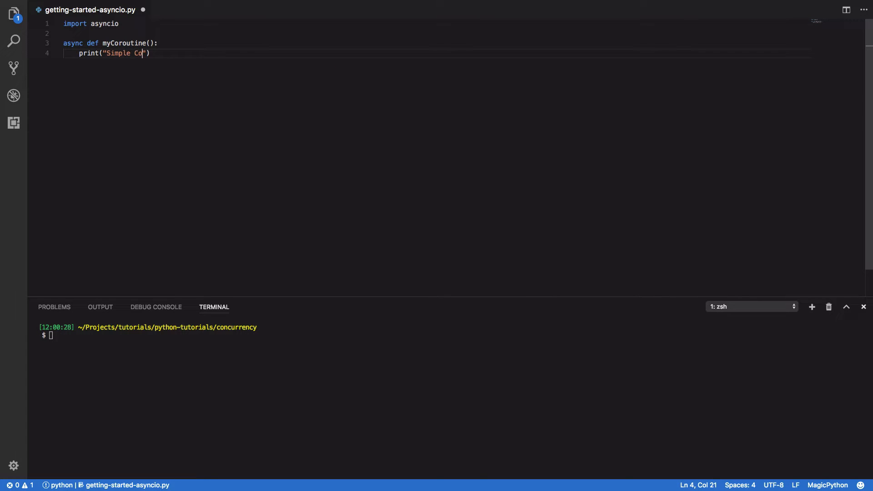
{"action": "type", "text": "routine Example"}
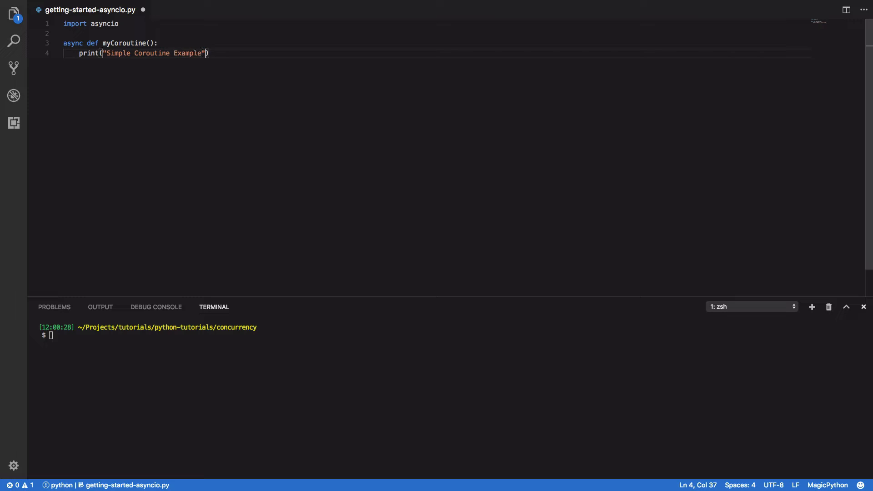
Define main getting an event loop, running myCoroutine until complete and closing it; call main().
{"action": "type", "text": "def"}
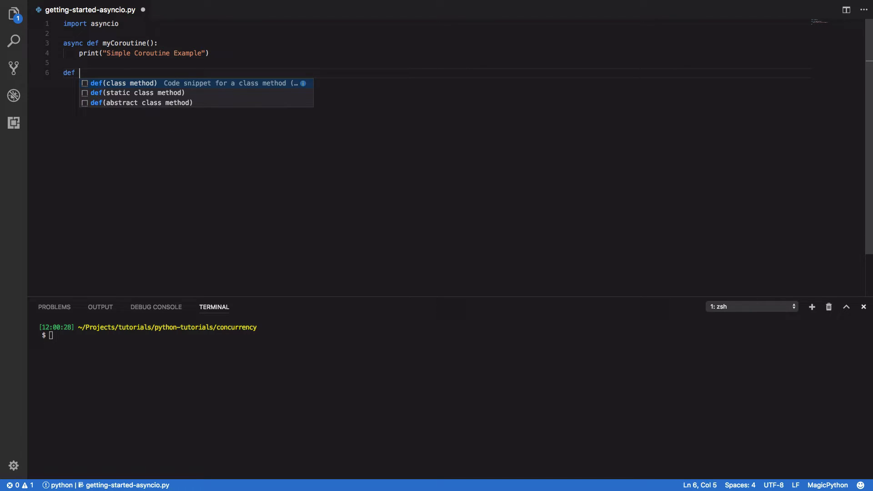
{"action": "type", "text": "main():"}
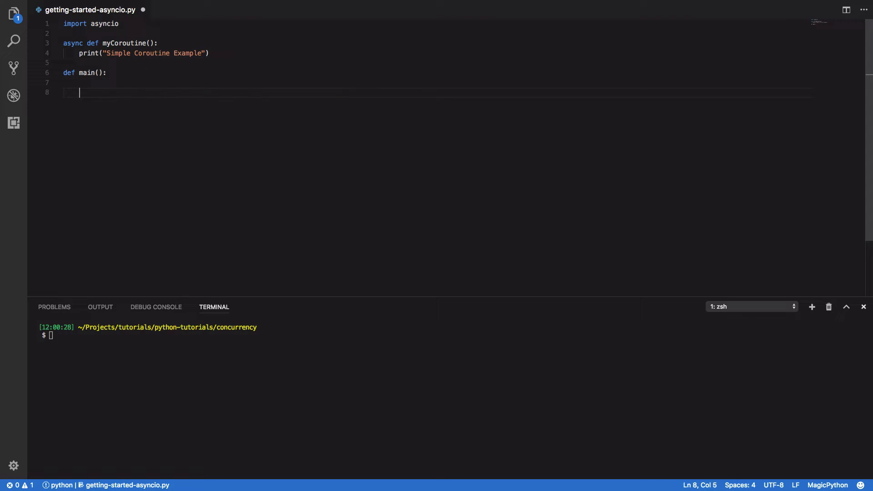
{"action": "type", "text": "loop = asyncio.get_"}
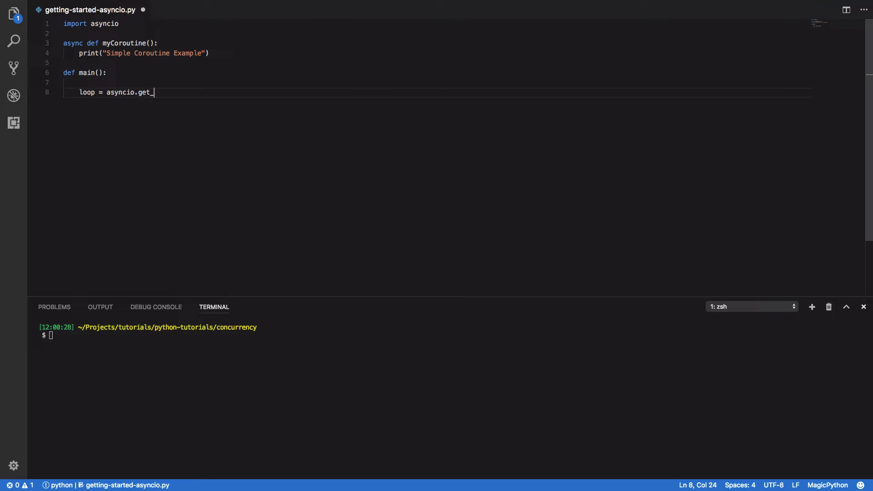
{"action": "type", "text": "event_loop("}
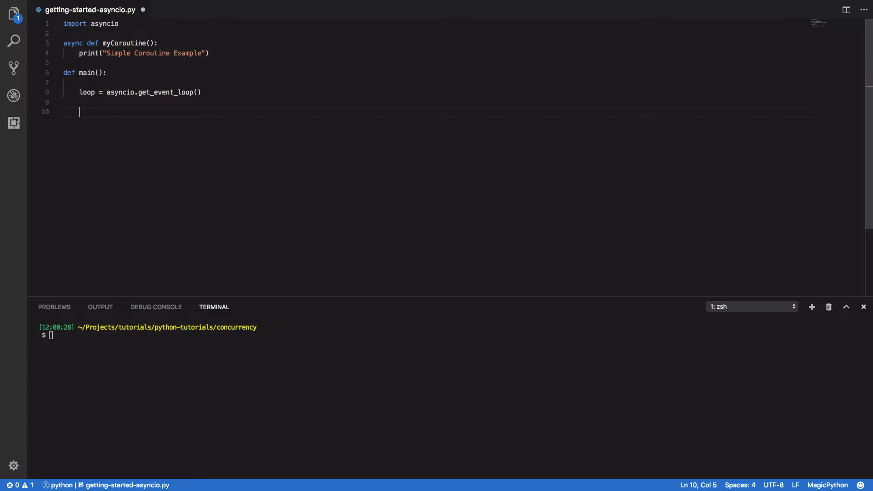
{"action": "type", "text": "loop."}
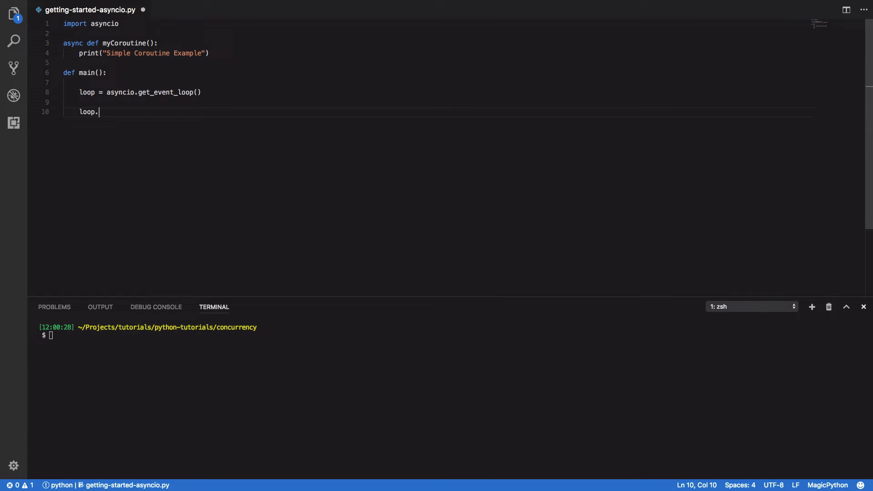
{"action": "type", "text": "run_until_complete("}
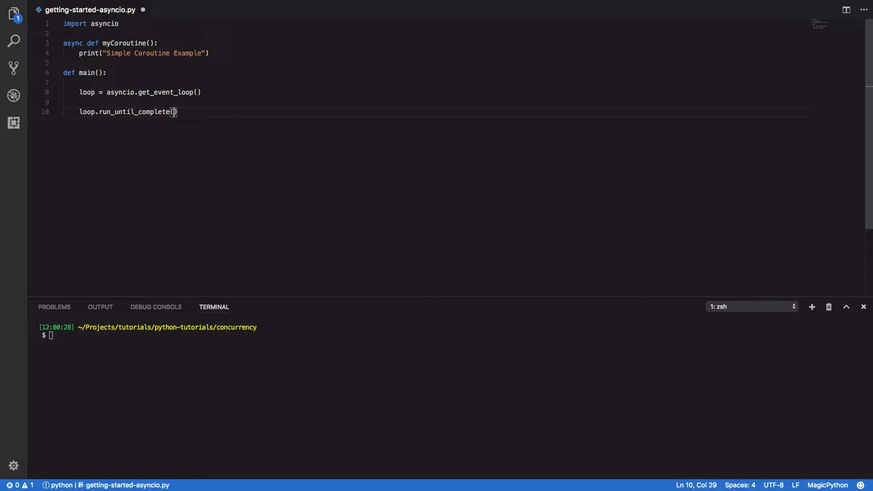
{"action": "type", "text": "myCoroutine("}
{"action": "type", "text": "l"}
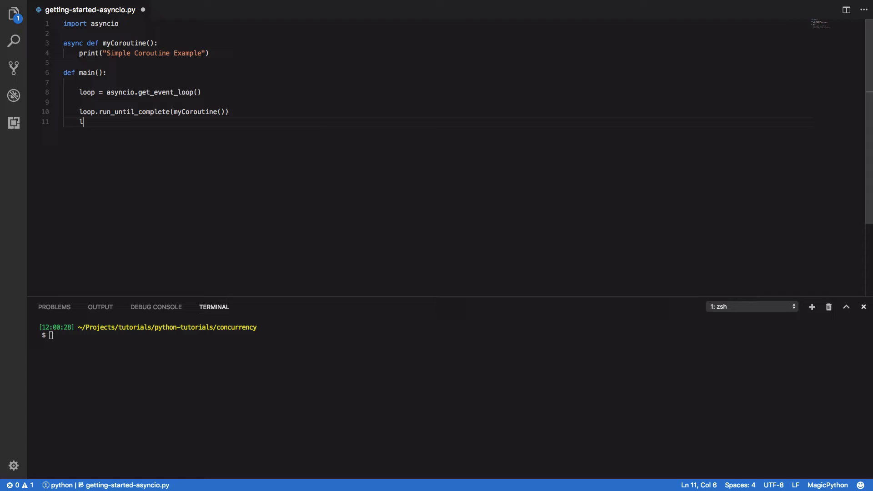
{"action": "type", "text": "oop.close("}
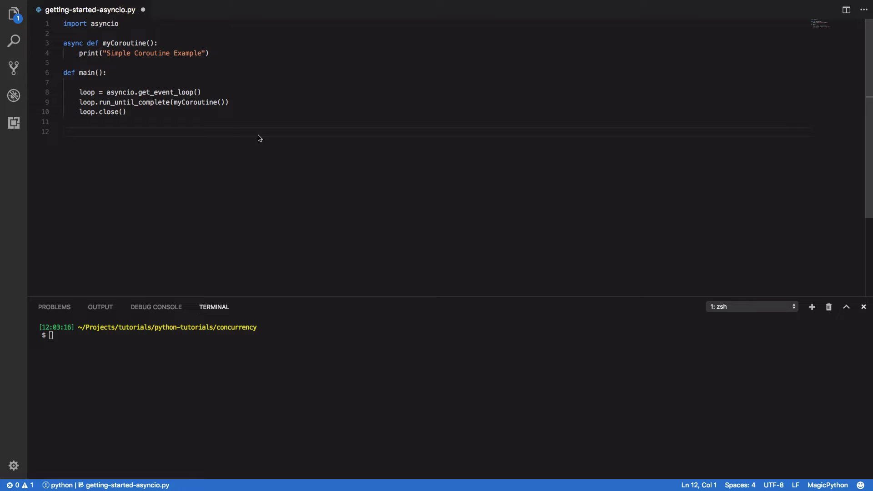
{"action": "type", "text": "main()"}
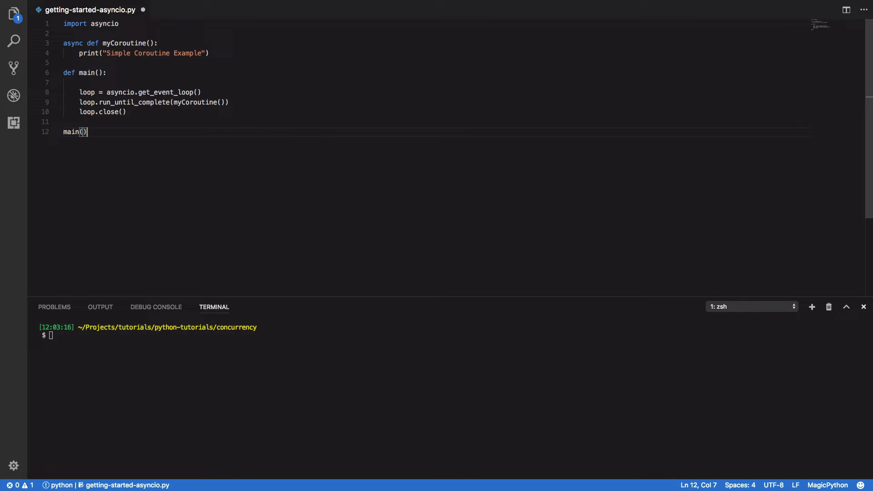
{"action": "type", "text": "pty"}
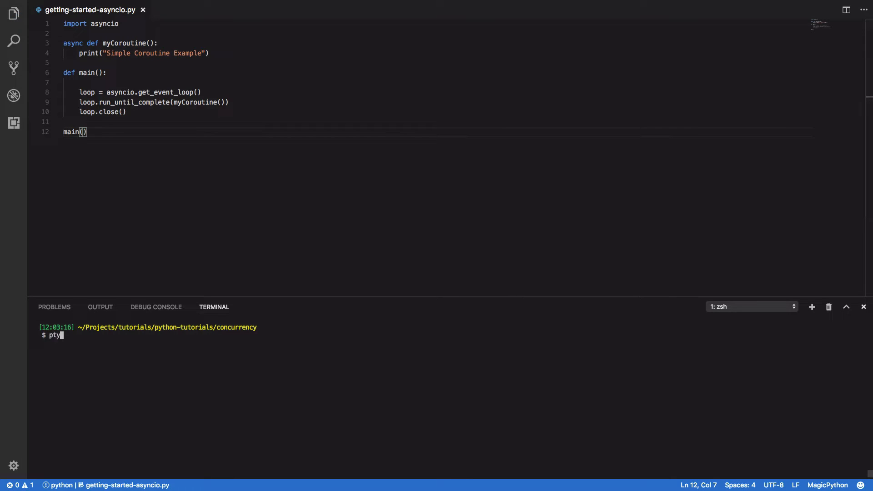
Run python3.6 getting-started-asyncio.py and select the myCoroutine call inside main.
{"action": "type", "text": "ython3.6 getting-started-asyncio.py"}
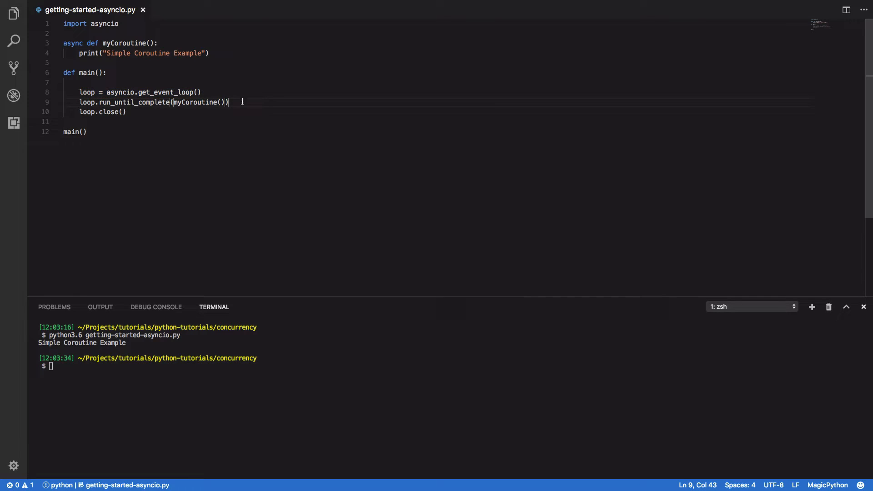
{"action": "double_click", "coordinate": [196, 102]}
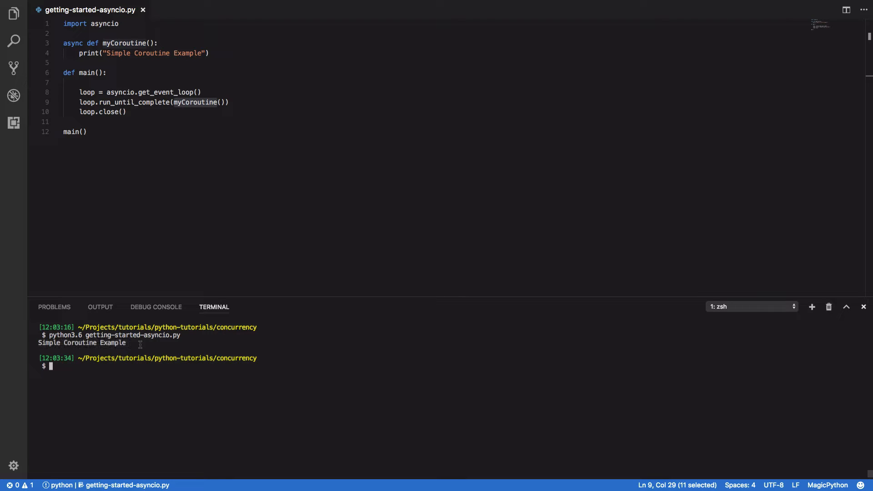
{"action": "mouse_move", "coordinate": [288, 189]}
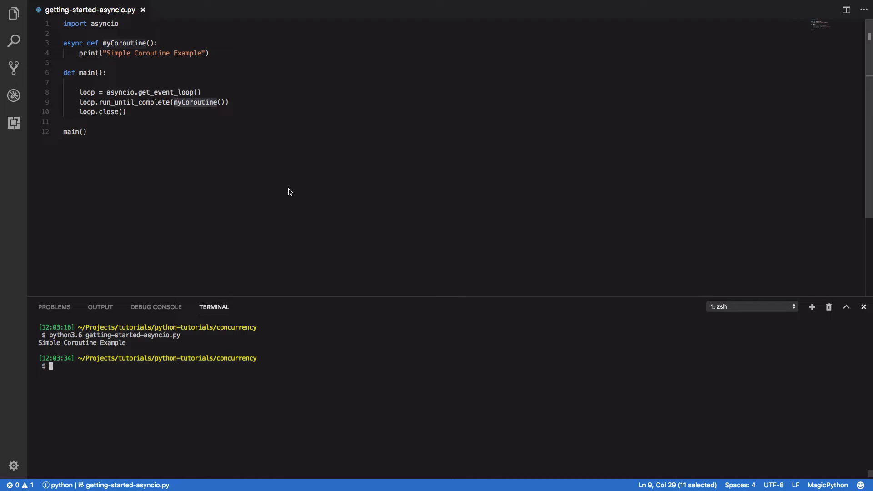
Clear the selection and place the cursor in the code above def main().
{"action": "left_click", "coordinate": [124, 111]}
{"action": "type", "text": "def"}
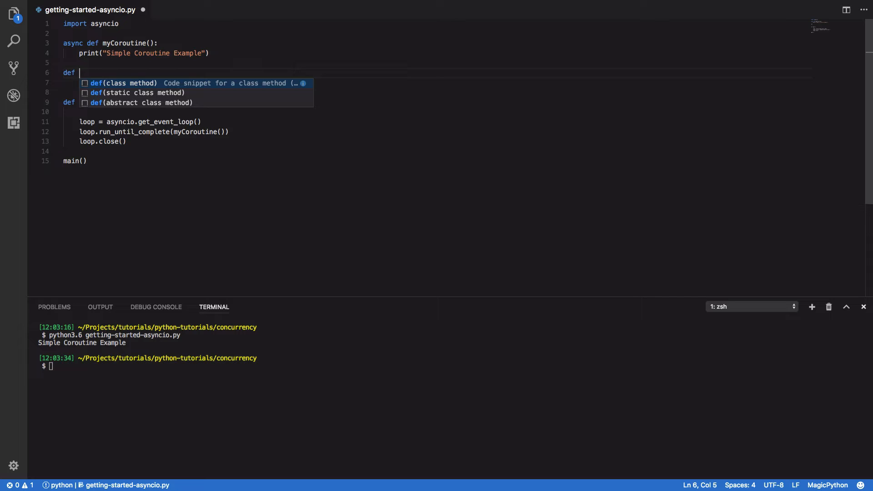
{"action": "type", "text": "myCou"}
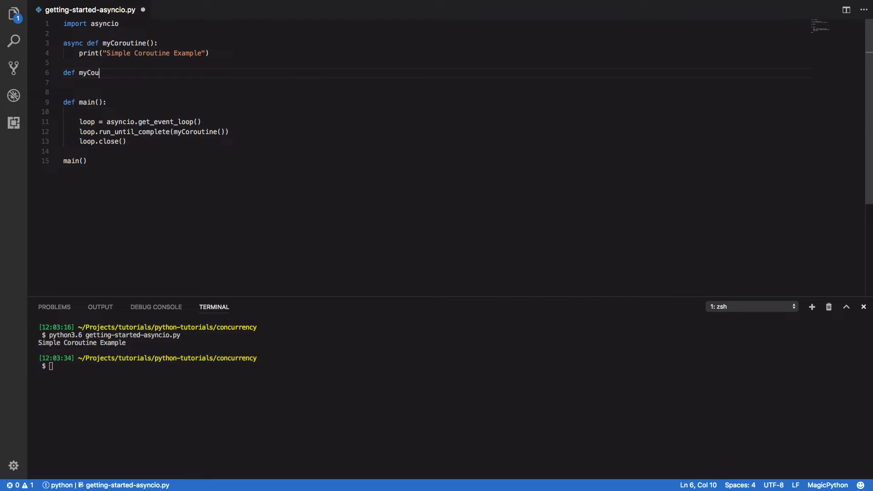
{"action": "type", "text": "routine2():"}
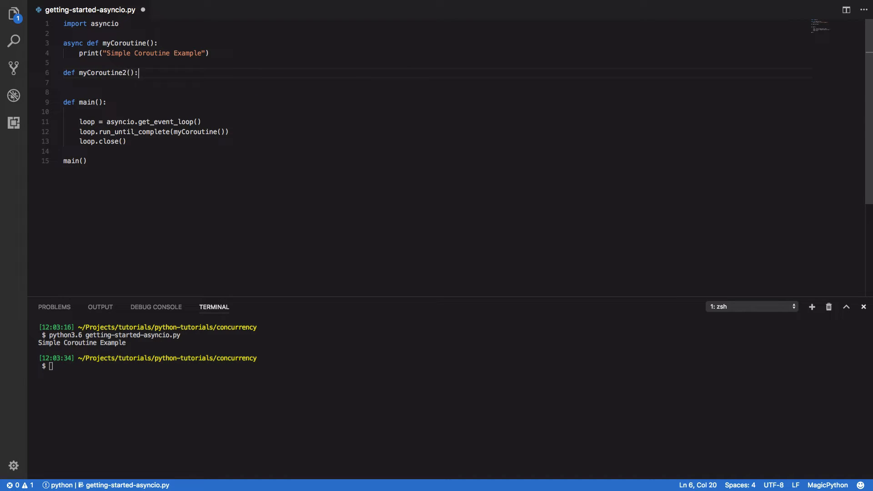
{"action": "type", "text": "print(\"My C\")"}
{"action": "type", "text": "@"}
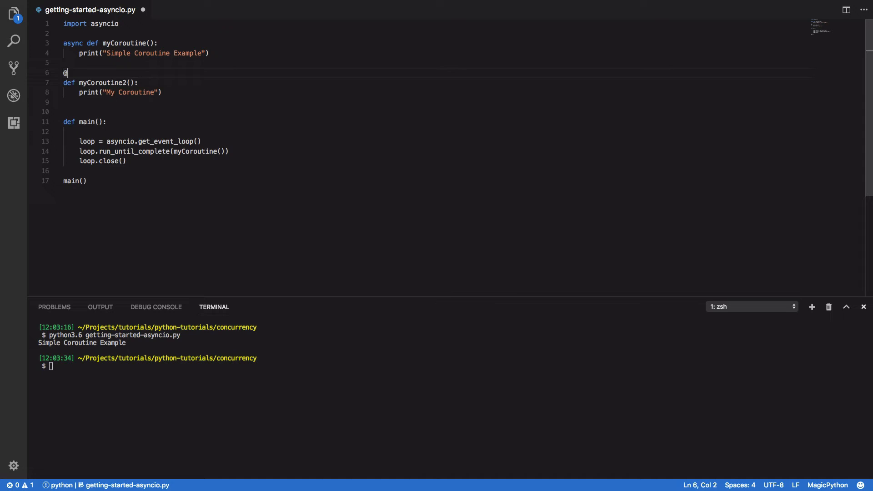
{"action": "type", "text": "asyncio.cor"}
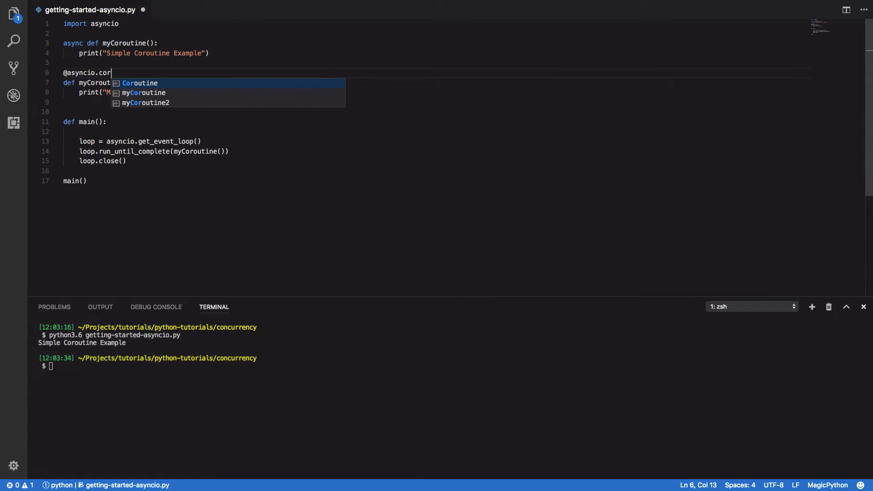
{"action": "type", "text": "outine"}
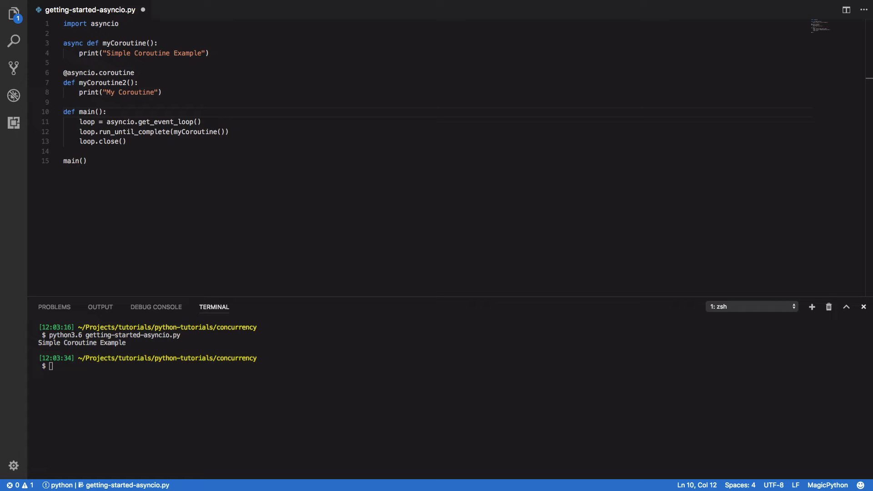
{"action": "mouse_move", "coordinate": [197, 45]}
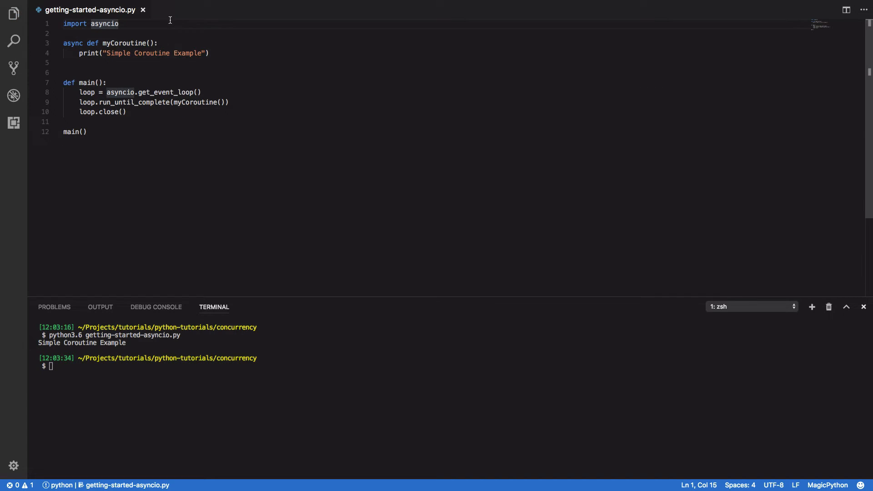
Import random; in myCoroutine set process_time = random.randint(1,5) and await asyncio.sleep(process_time).
{"action": "type", "text": "import random"}
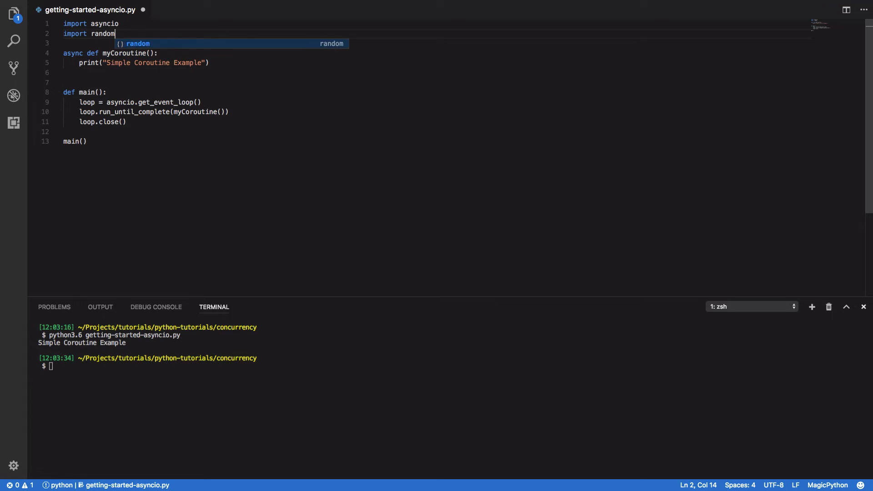
{"action": "key", "text": "enter"}
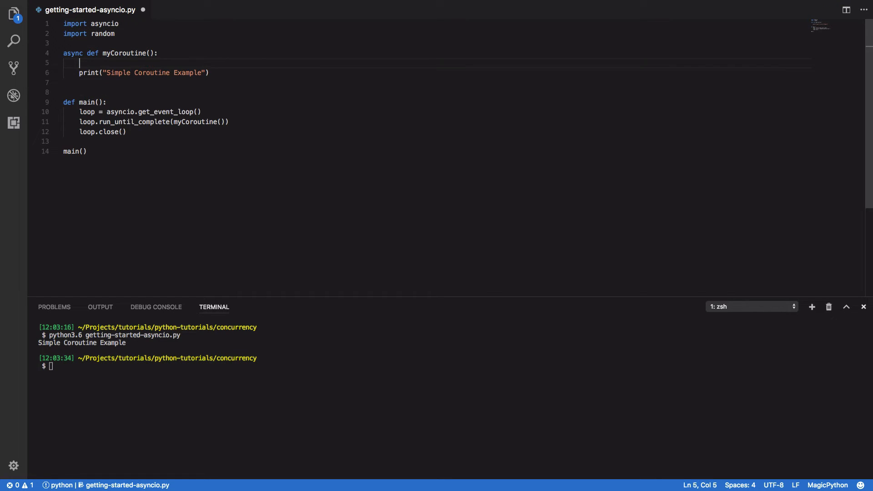
{"action": "type", "text": "process_time"}
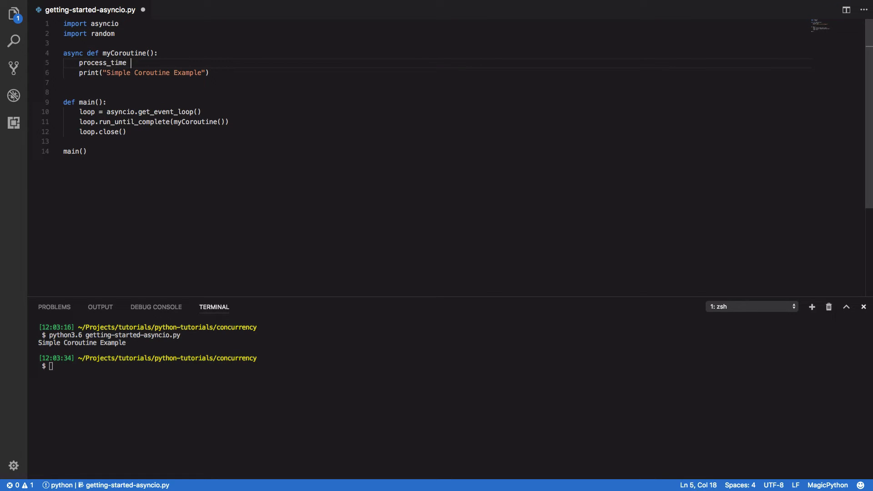
{"action": "type", "text": "= rad"}
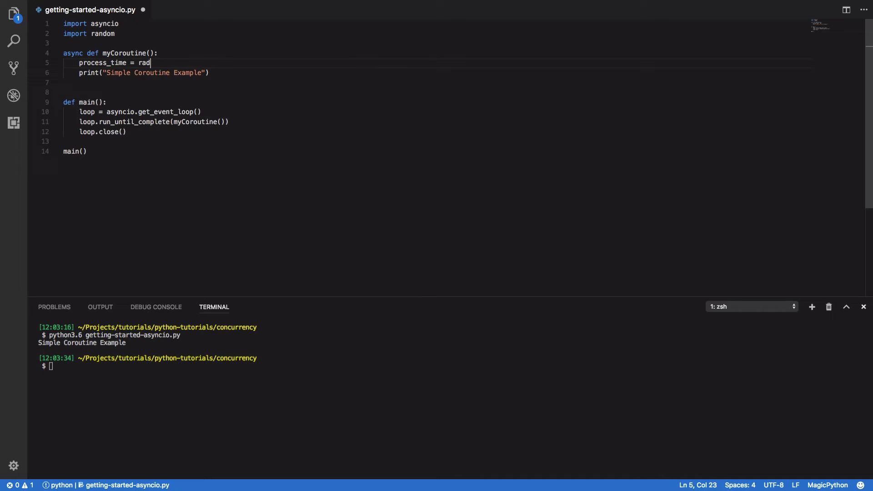
{"action": "type", "text": "dom.randint"}
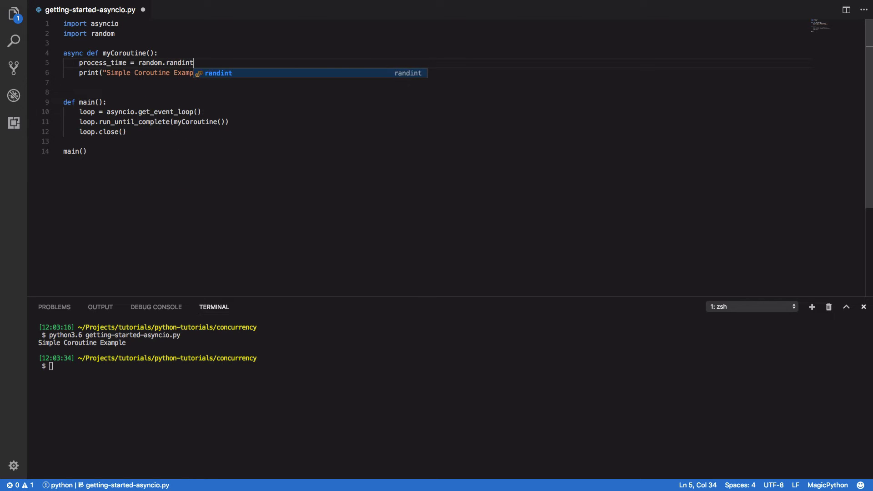
{"action": "type", "text": "(1,5)"}
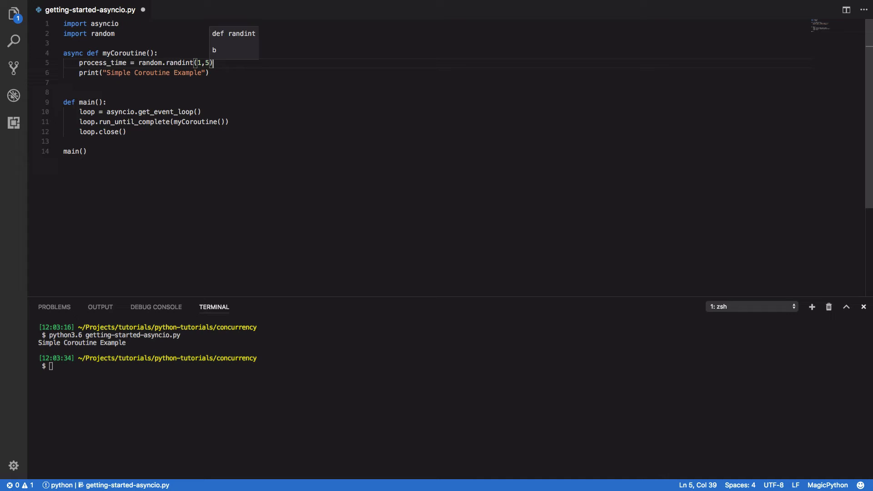
{"action": "key", "text": "Enter"}
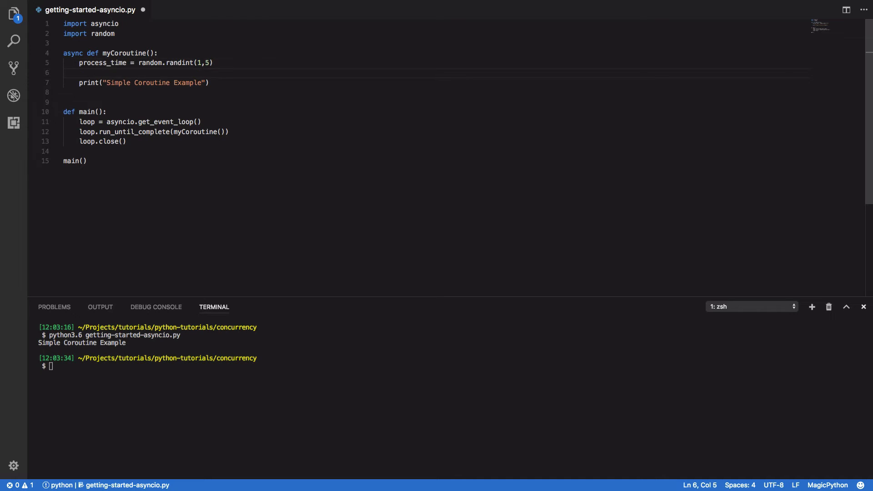
{"action": "type", "text": "await asy"}
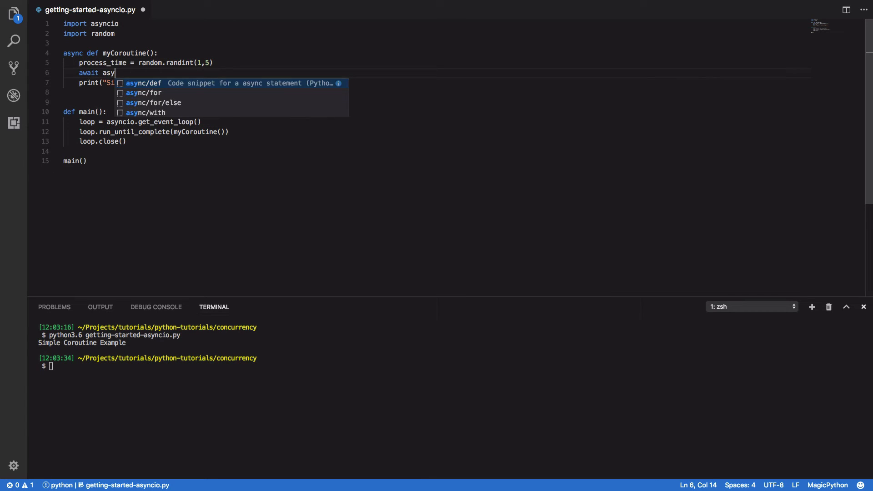
{"action": "type", "text": "ncio"}
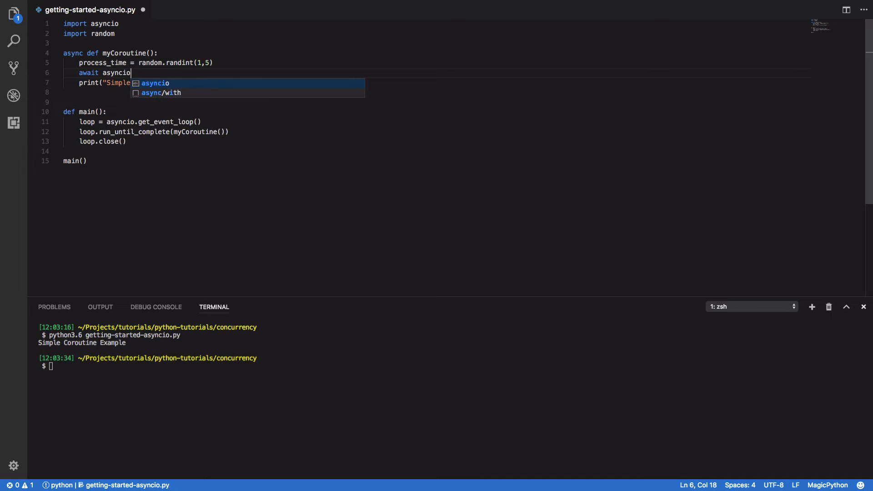
{"action": "type", "text": ".sleep(process_time"}
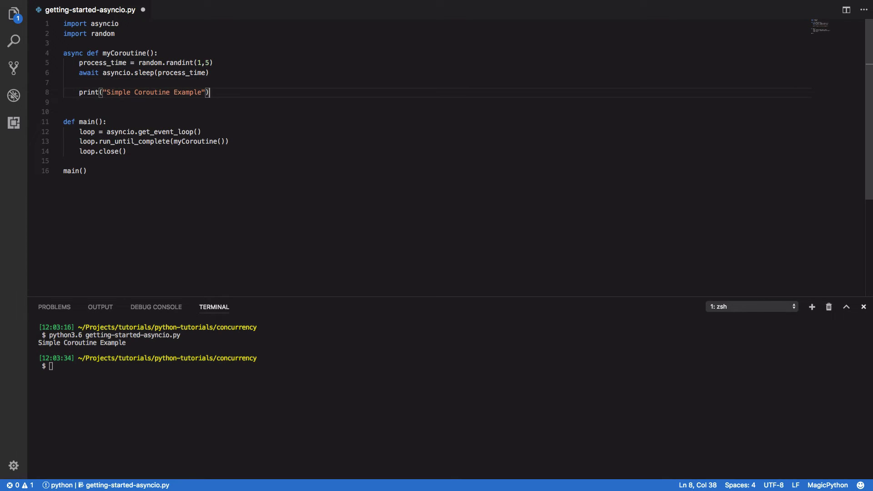
Print 'Coroutine: {}, has successfully completed after {} seconds' formatted with id and process_time, adding id parameter.
{"action": "type", "text": "pr"}
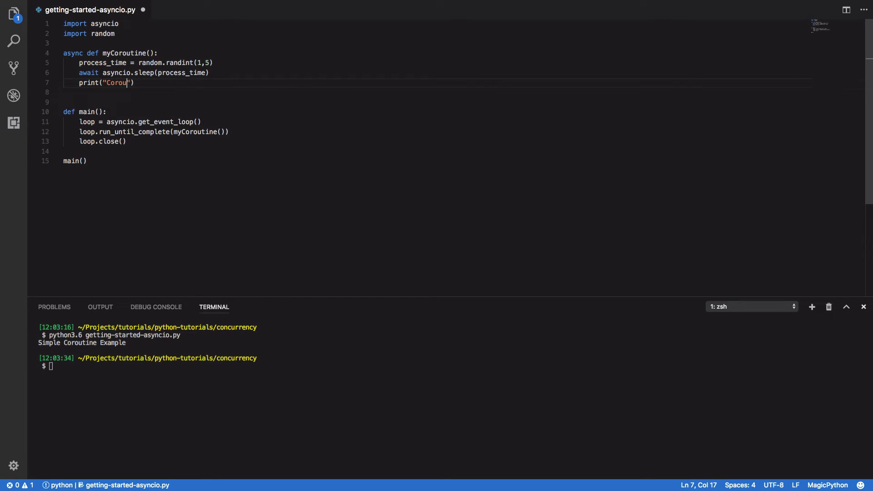
{"action": "type", "text": "tine:"}
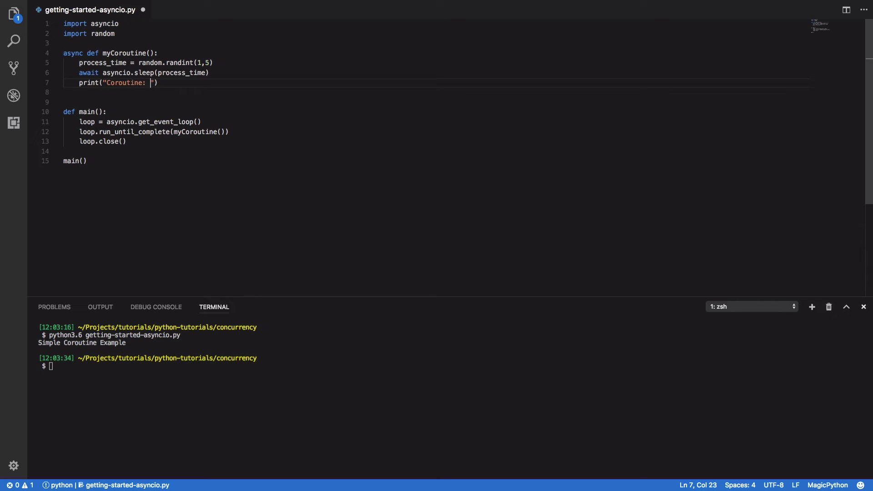
{"action": "type", "text": "{}, has succe"}
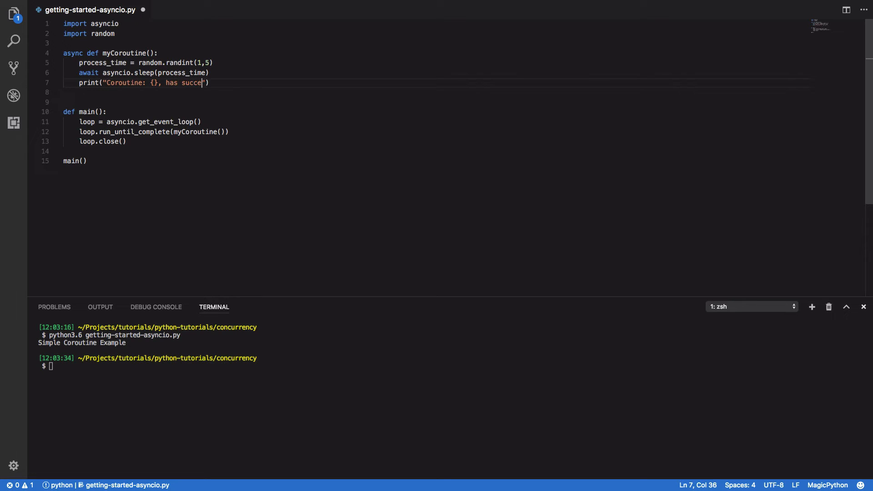
{"action": "type", "text": "ssfully comple"}
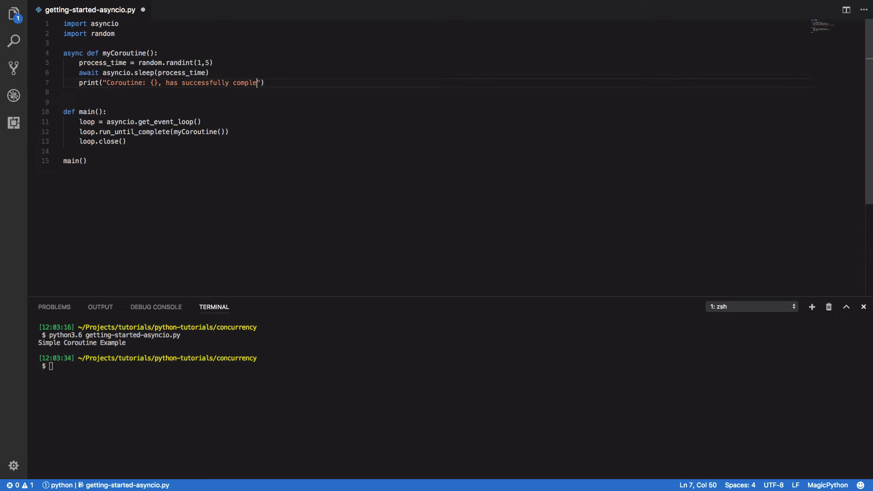
{"action": "type", "text": "ted after {} seconds"}
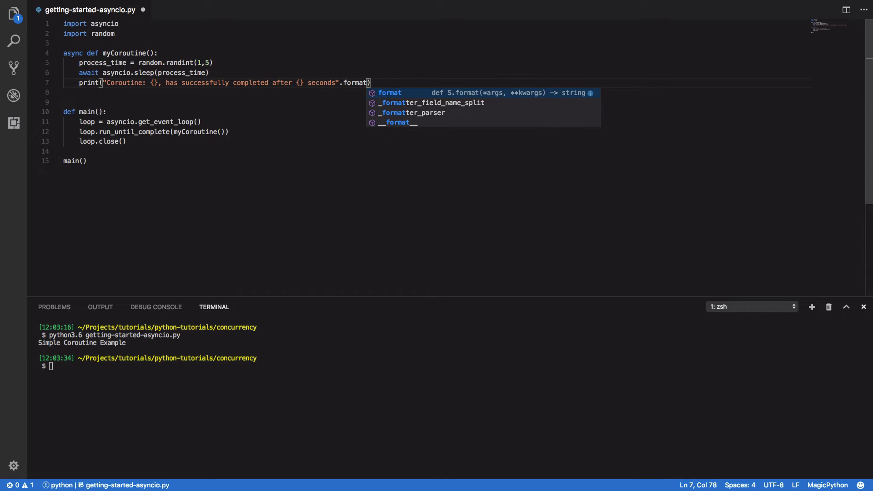
{"action": "type", "text": "id,"}
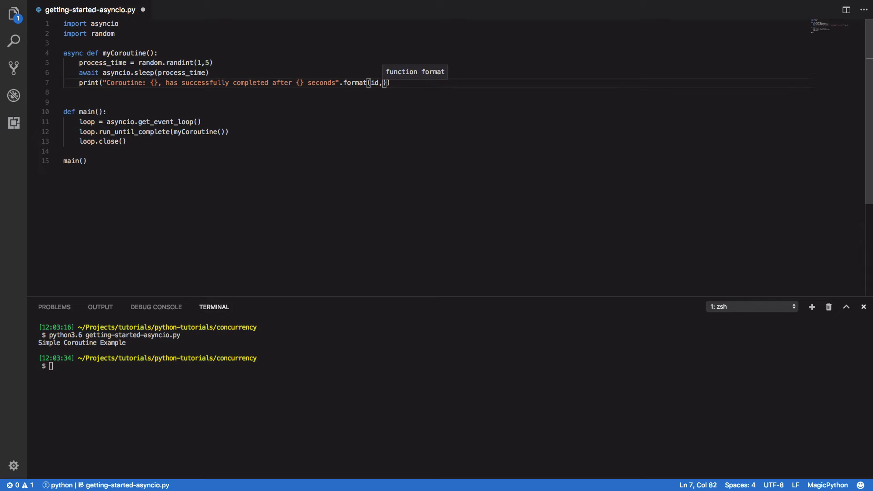
{"action": "type", "text": "process_time"}
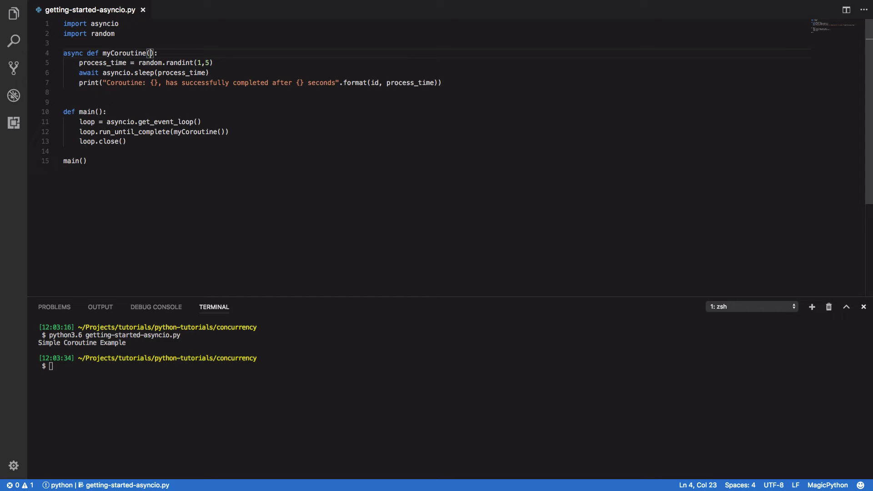
{"action": "type", "text": "id"}
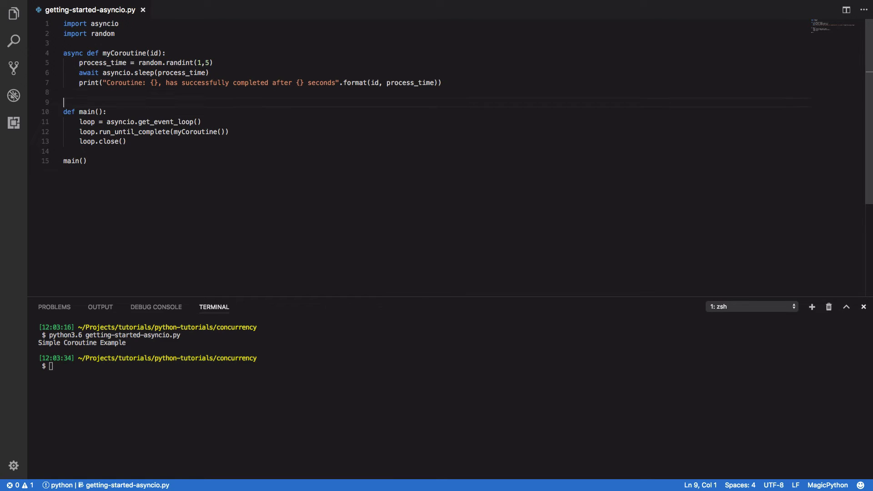
{"action": "key", "text": "Enter"}
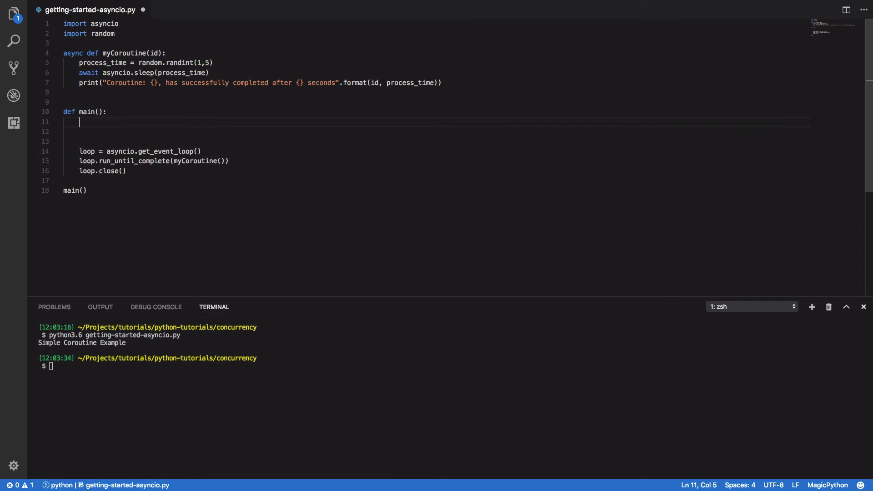
Build a tasks list by looping over range(10) appending asyncio.ensure_future(myCoroutine(i)).
{"action": "type", "text": "tasks = ["}
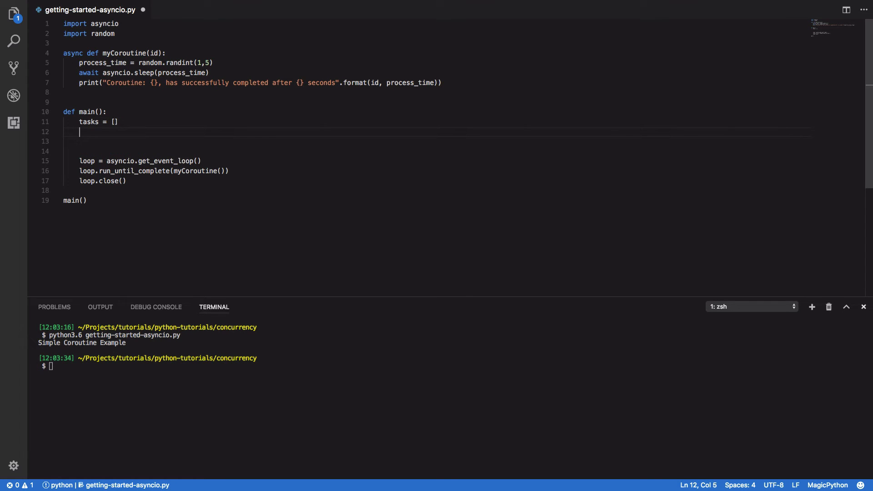
{"action": "type", "text": "for i"}
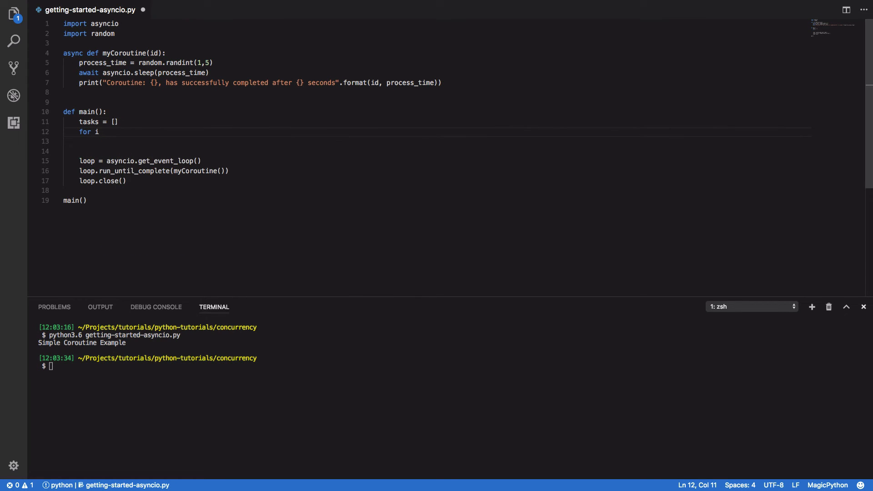
{"action": "type", "text": "in r"}
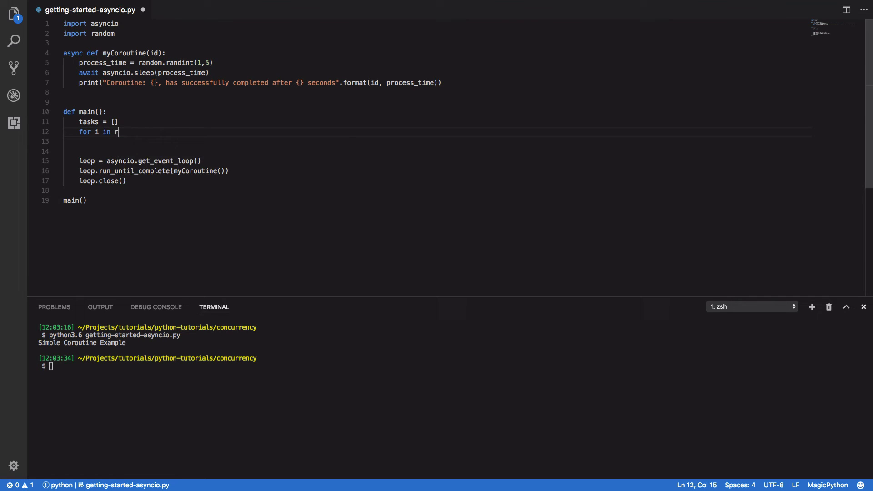
{"action": "type", "text": "ange(10:"}
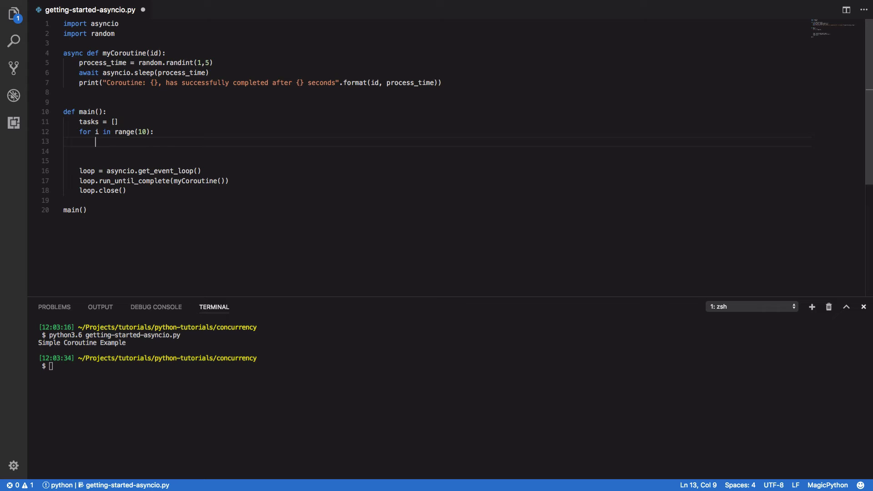
{"action": "type", "text": "task.app"}
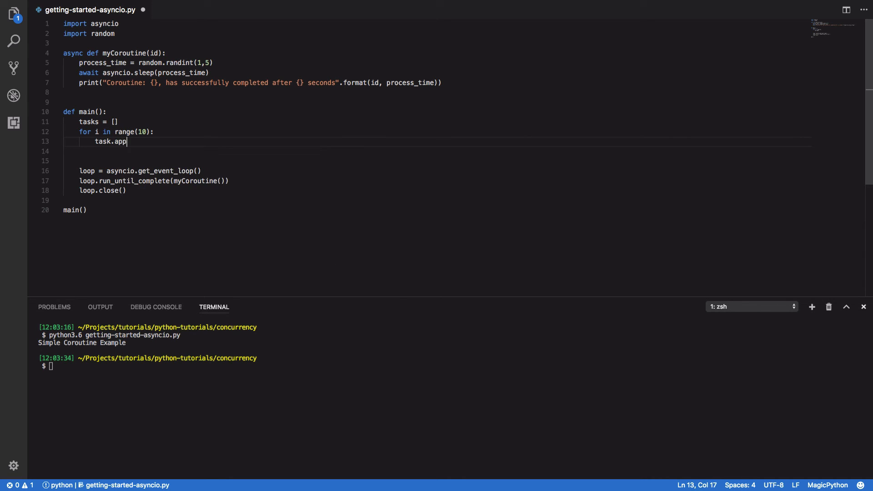
{"action": "type", "text": "end()"}
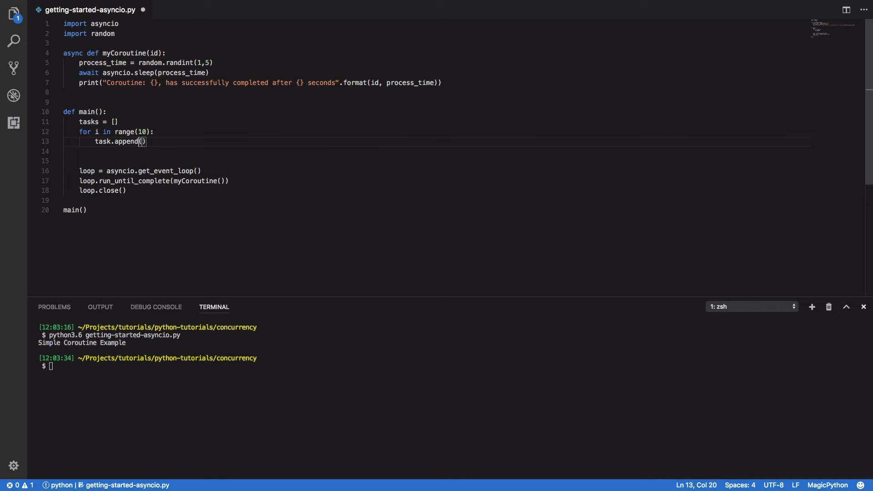
{"action": "type", "text": "s"}
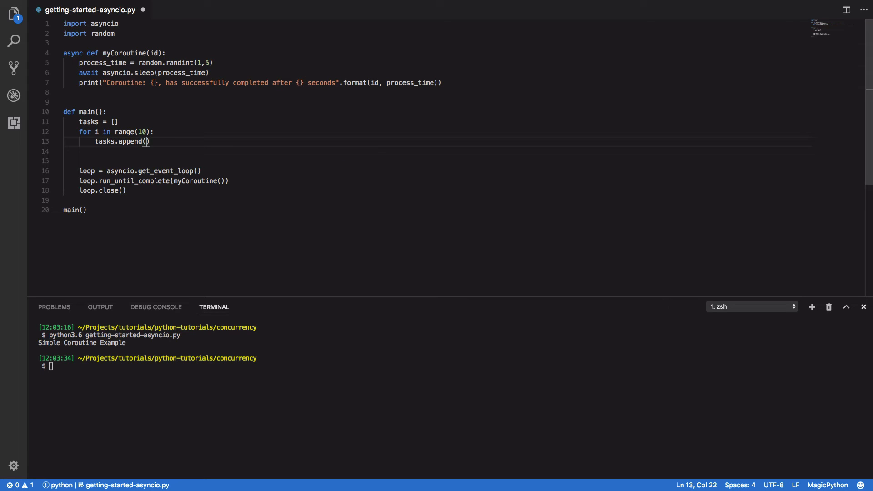
{"action": "type", "text": "a"}
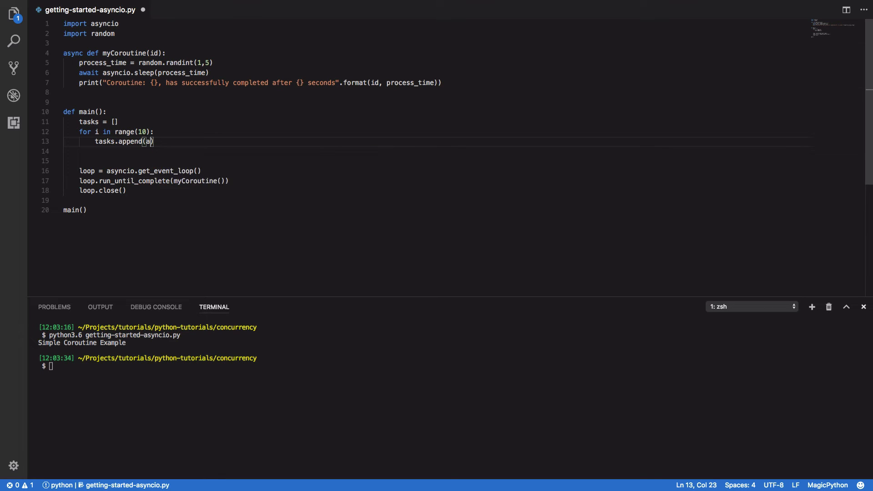
{"action": "type", "text": "syncio.ensure"}
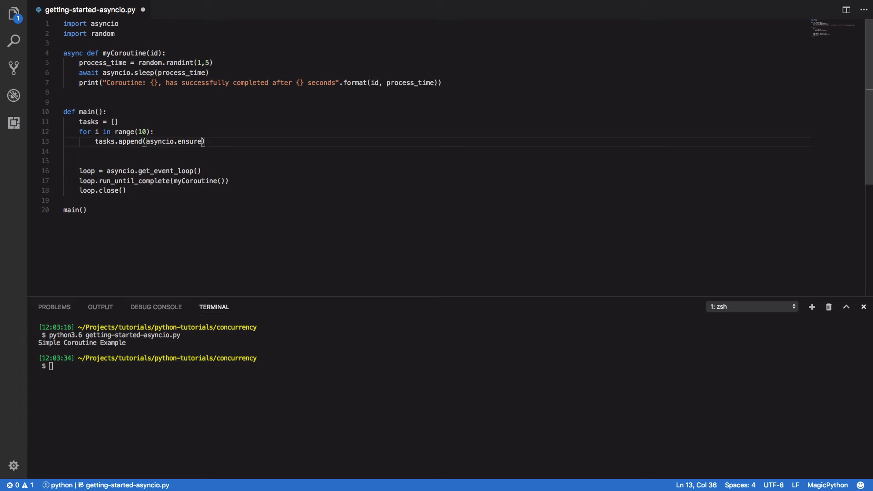
{"action": "type", "text": "_future(my"}
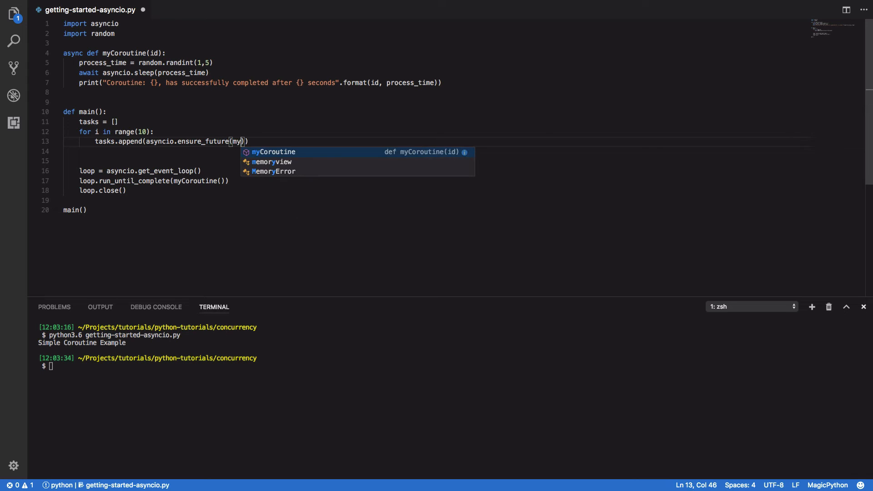
{"action": "type", "text": "Coroutine(i"}
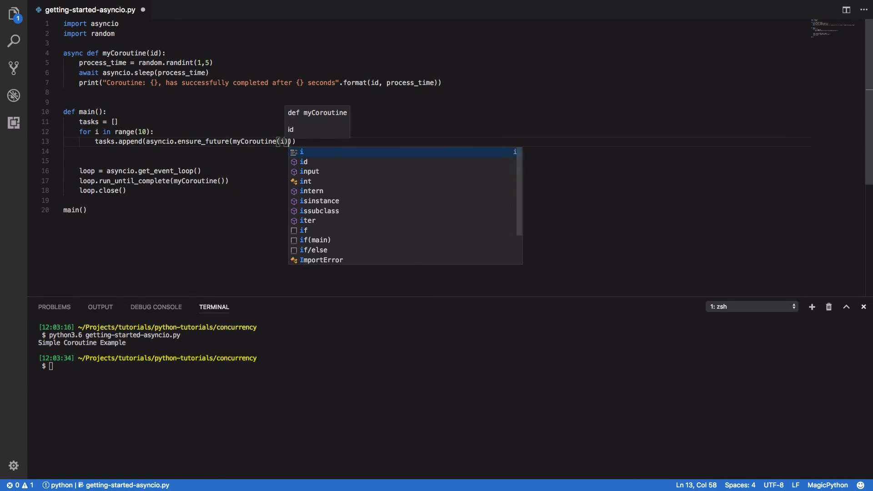
Add await asyncio.gather(*tasks) and select the event-loop lines at the end of main.
{"action": "key", "text": "enter"}
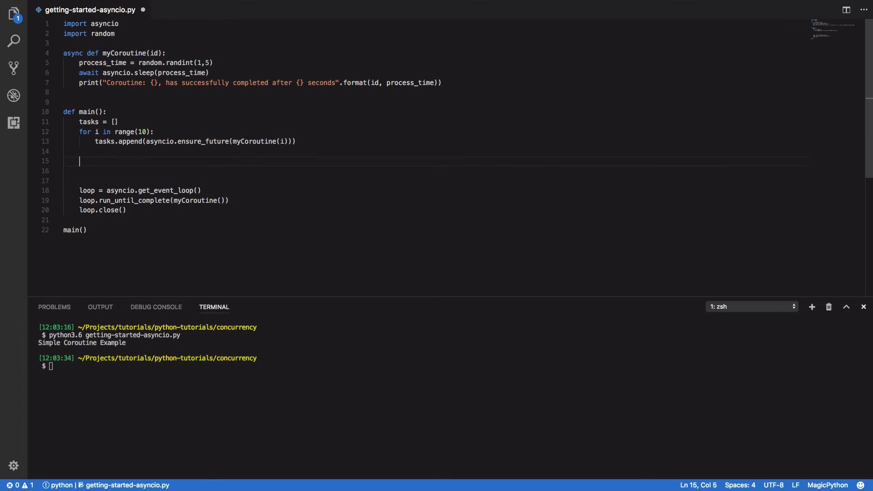
{"action": "type", "text": "awaite"}
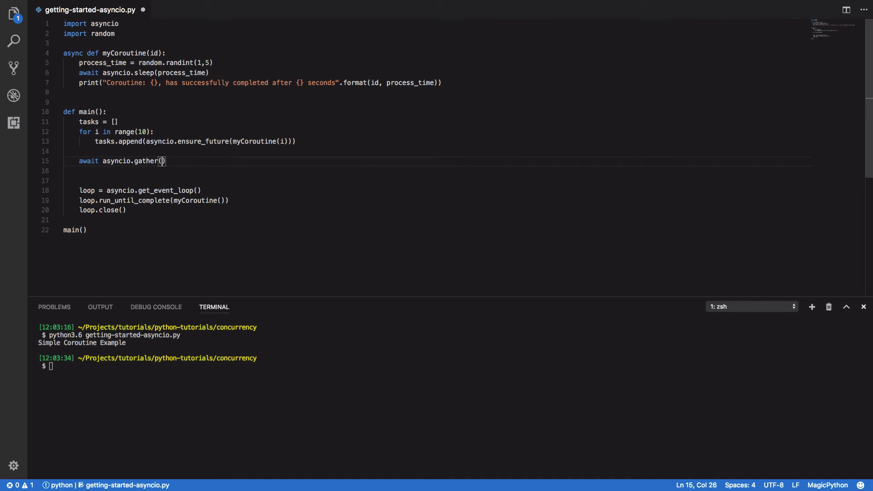
{"action": "type", "text": "*tasks"}
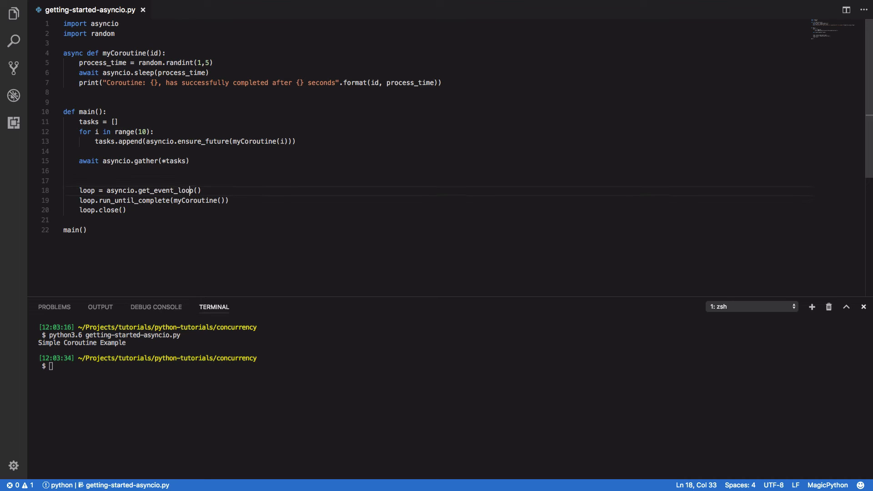
{"action": "left_click_drag", "start_coordinate": [189, 190], "coordinate": [126, 210]}
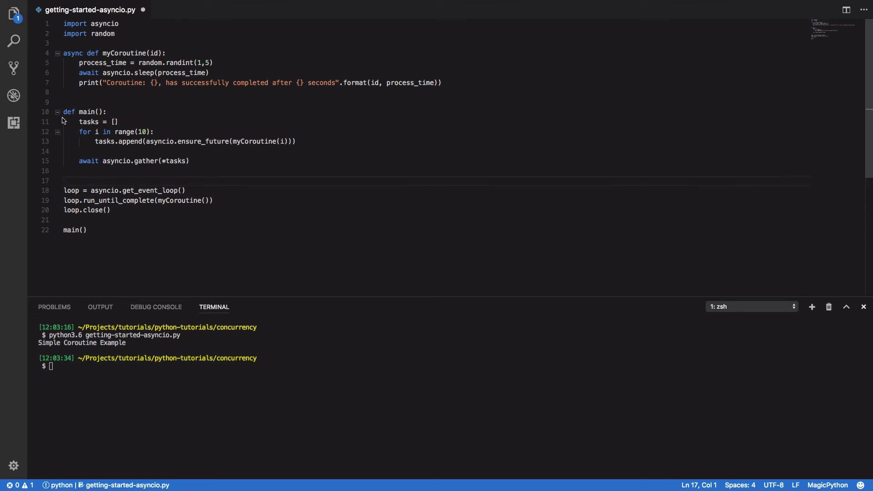
Make main async, pass main to run_until_complete, and begin the python run command.
{"action": "type", "text": "async"}
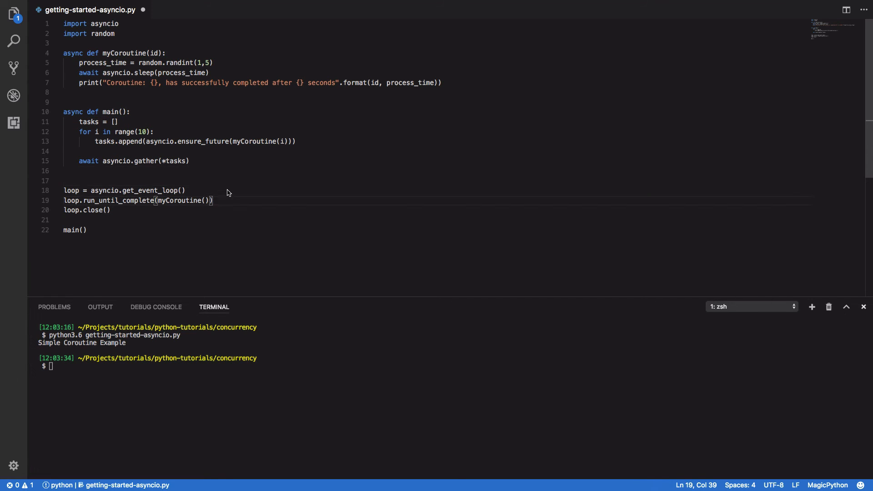
{"action": "double_click", "coordinate": [179, 201]}
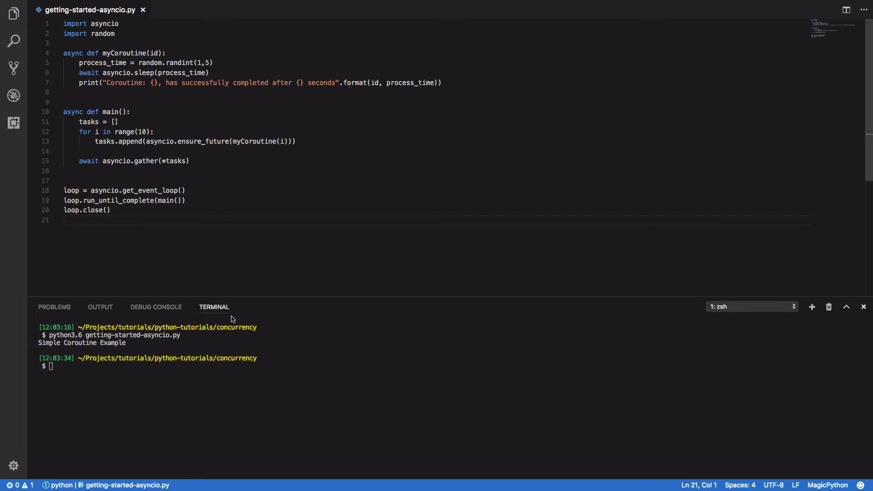
{"action": "type", "text": "python3.6 getting-started-asyncio.py"}
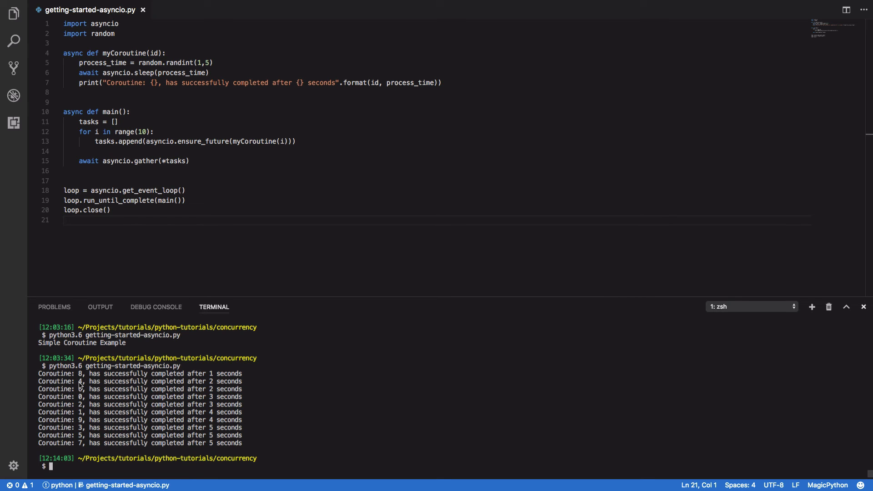
Highlight randint in the code while reviewing the ten coroutines' completion output.
{"action": "double_click", "coordinate": [181, 62]}
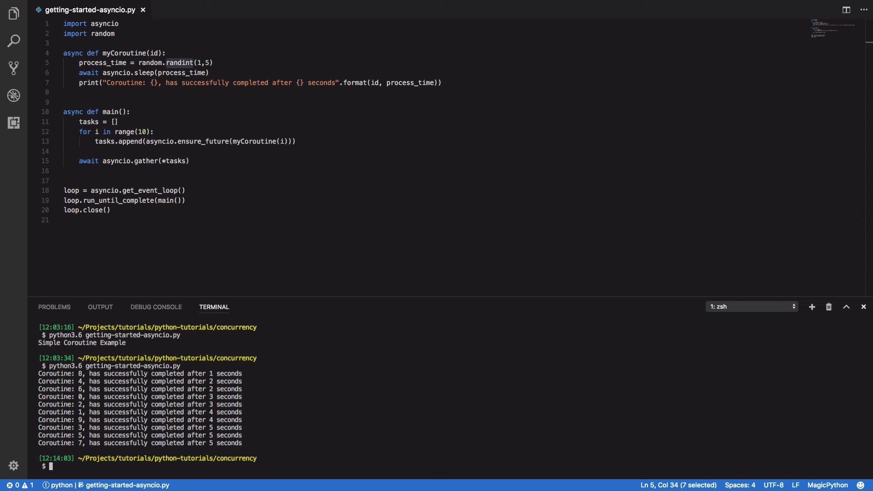
{"action": "mouse_move", "coordinate": [82, 417]}
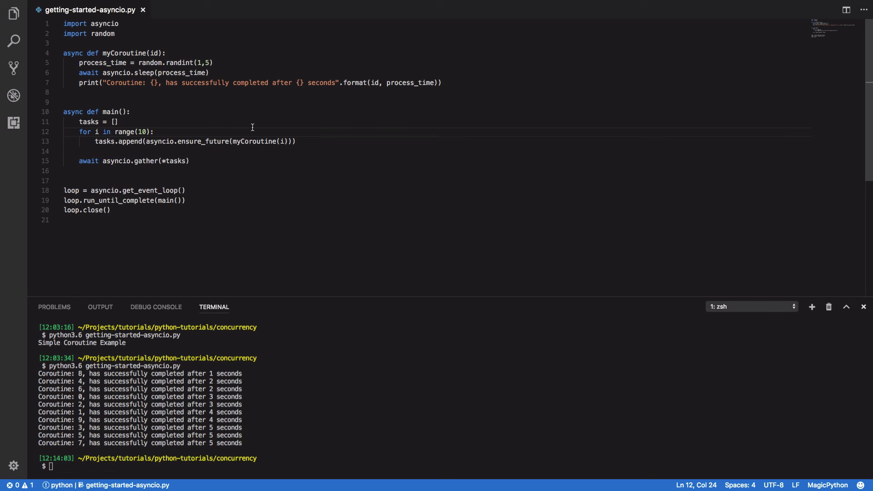
{"action": "mouse_move", "coordinate": [253, 130]}
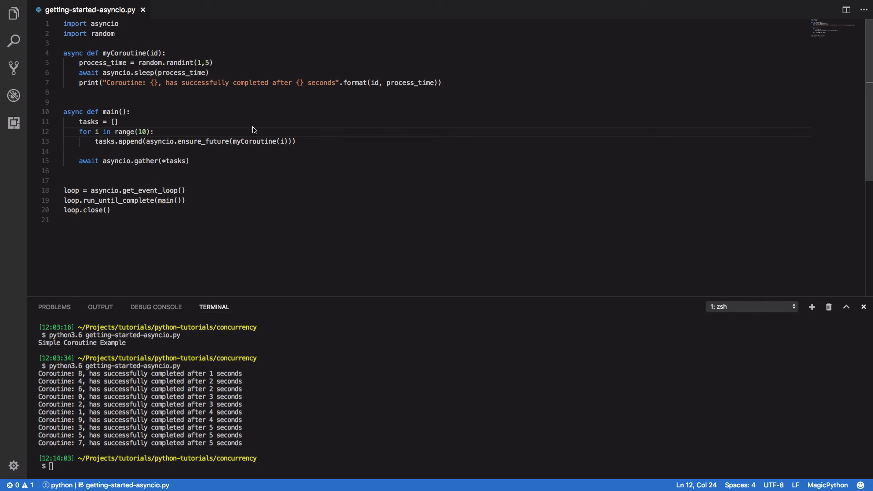
{"action": "double_click", "coordinate": [124, 52]}
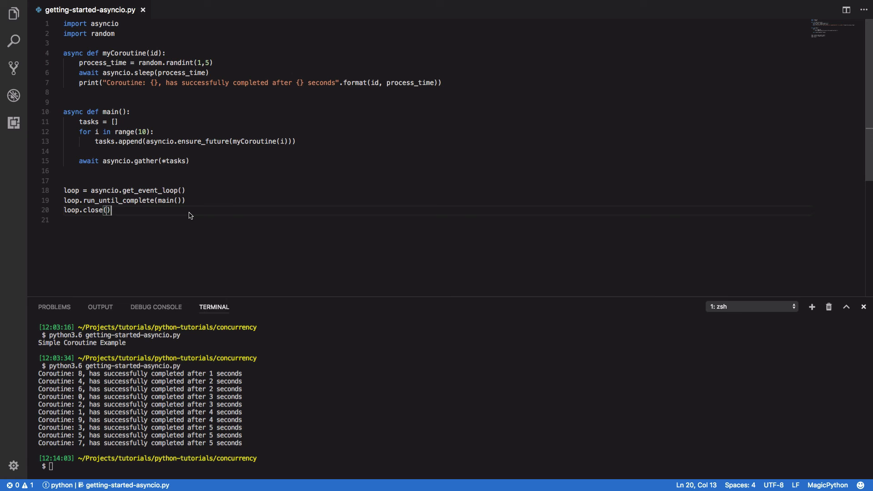
{"action": "double_click", "coordinate": [203, 141]}
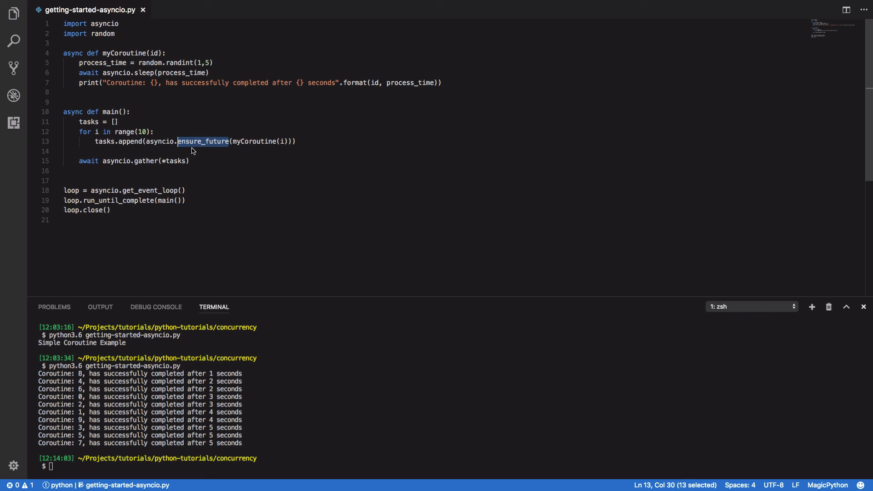
{"action": "mouse_move", "coordinate": [147, 156]}
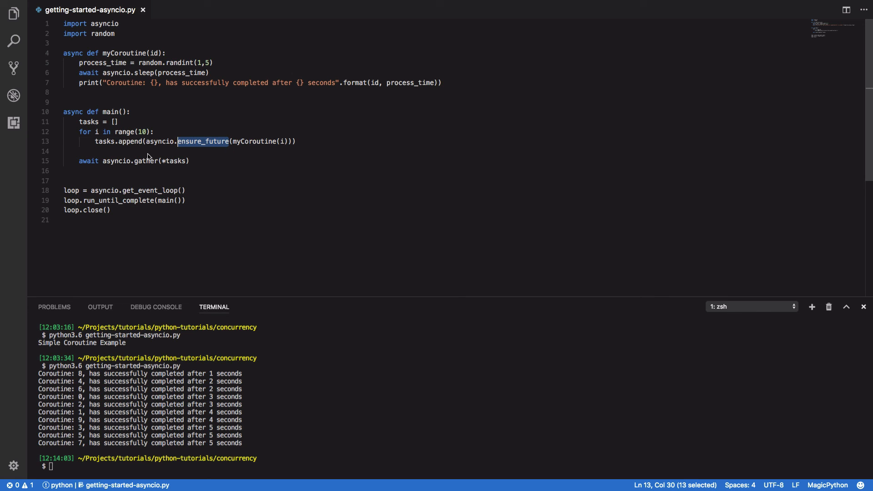